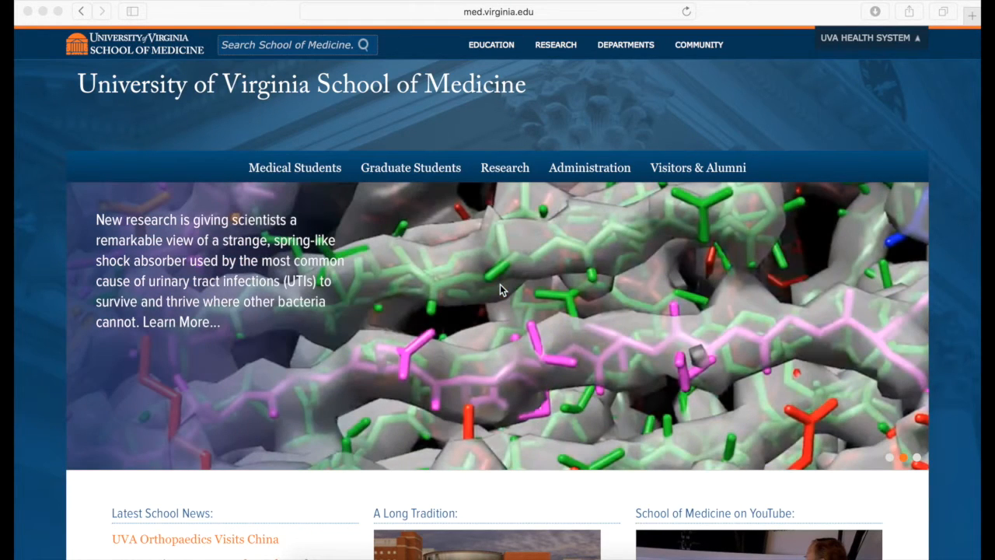
mouse_move(597, 62)
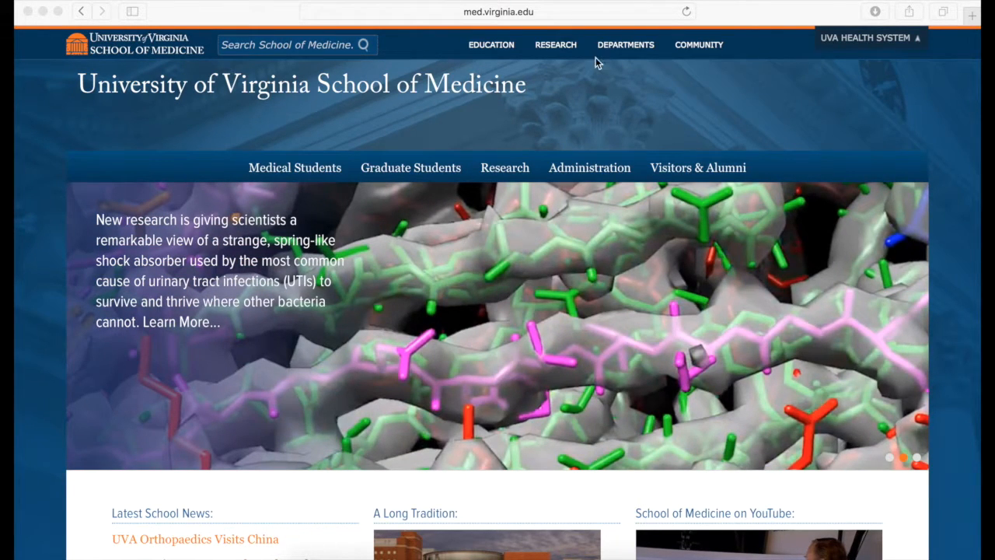
Go to download.hscs.virginia.edu in Safari's address bar
click(497, 11)
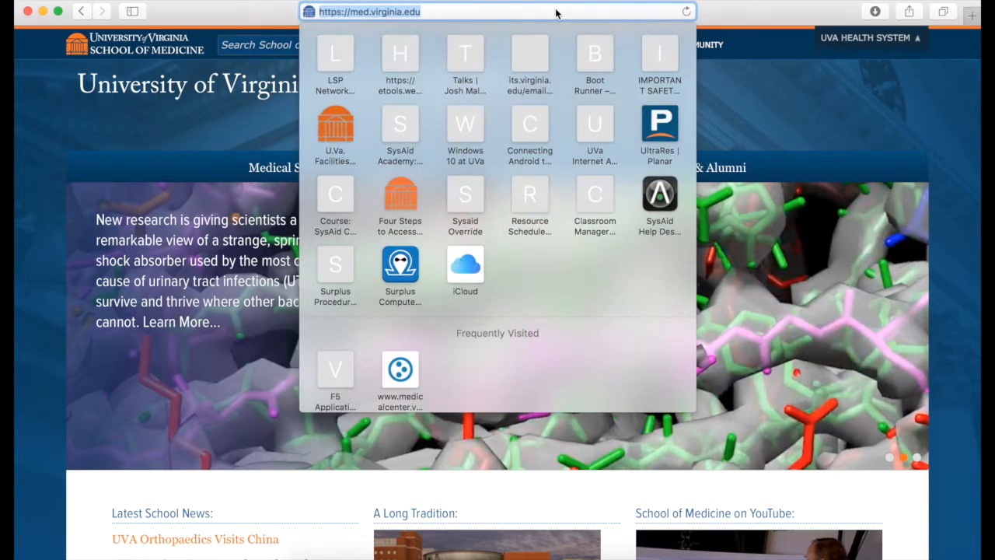
text(download.hscs.virginia.edu)
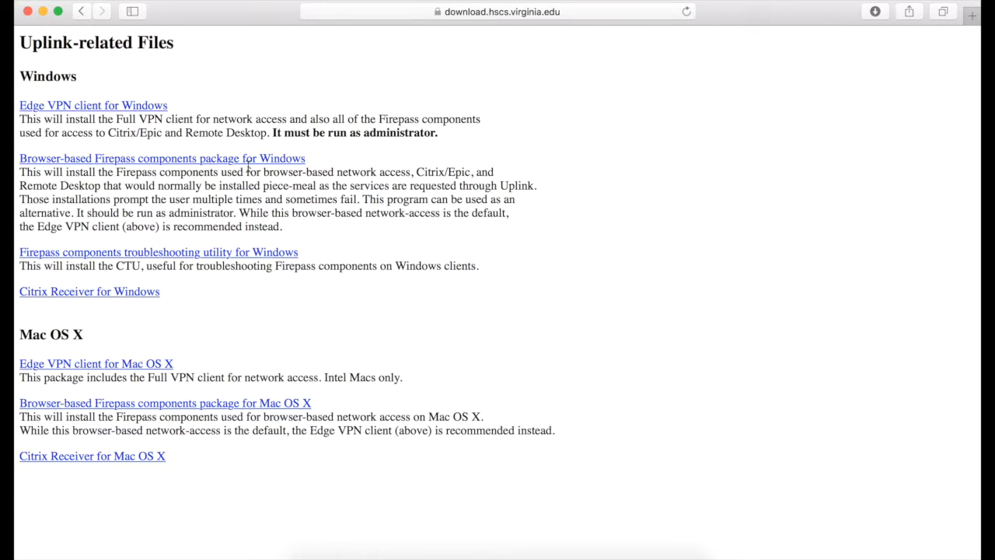
mouse_move(91, 333)
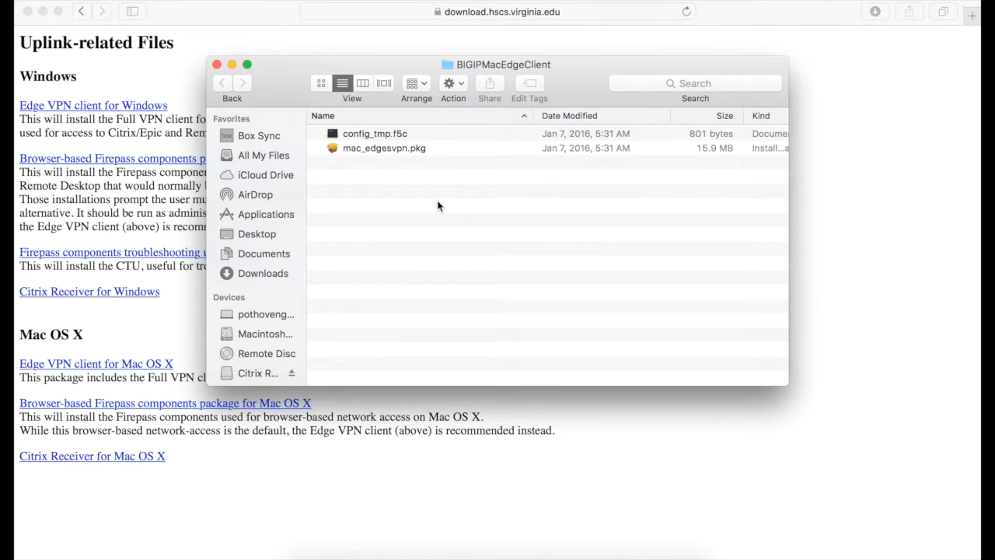
mouse_move(390, 152)
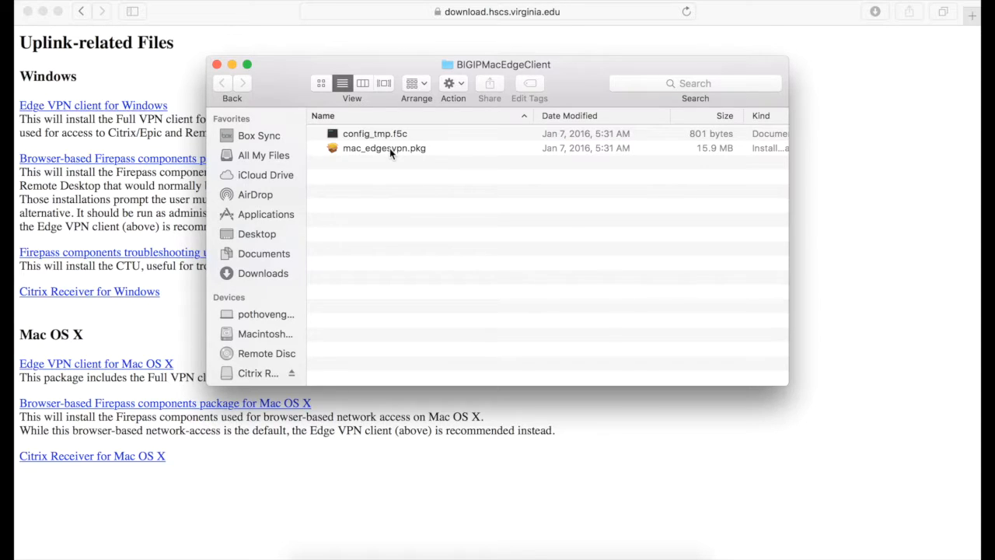
Install the BIG-IP Edge Client from mac_edgesvpn.pkg, authorizing with the admin password
double_click(384, 148)
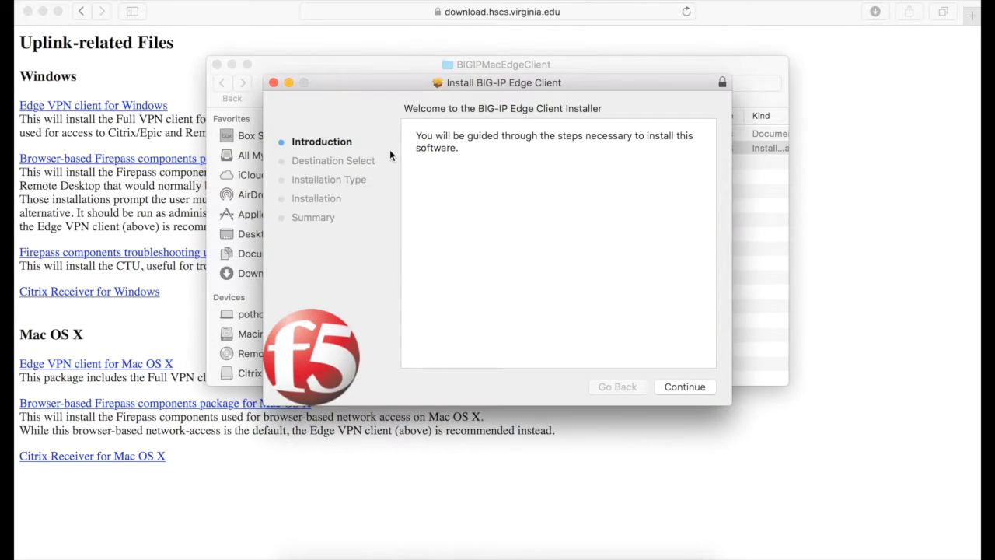
click(684, 386)
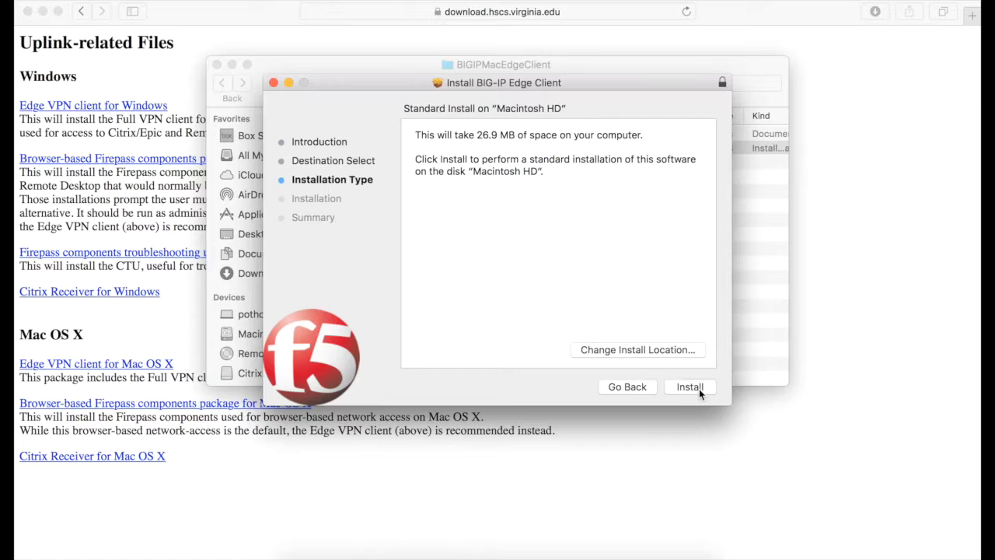
click(689, 386)
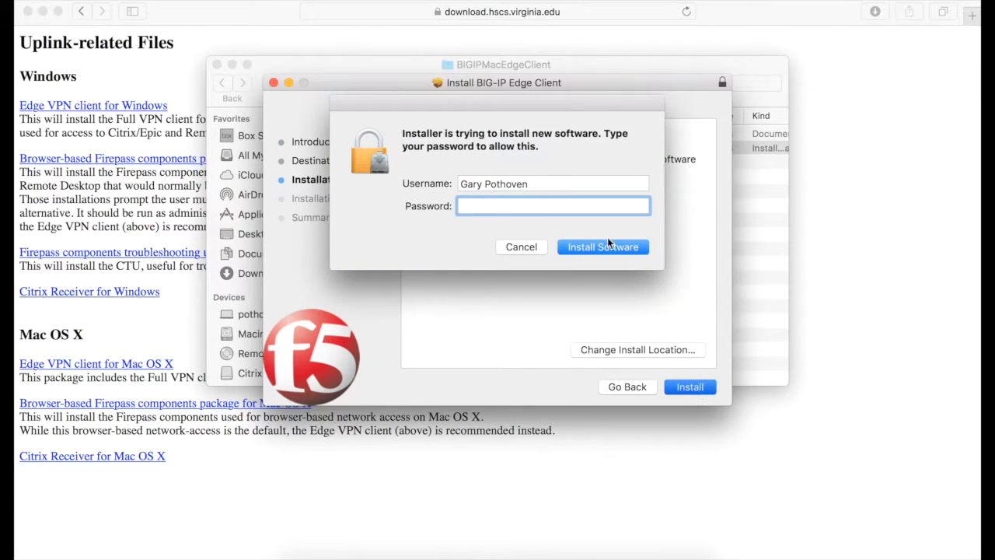
text(••••)
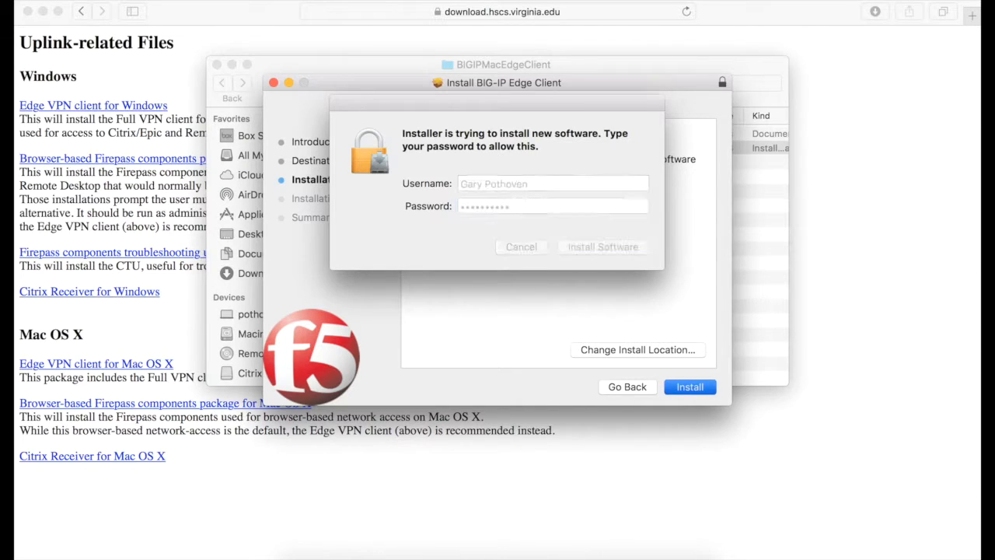
click(602, 246)
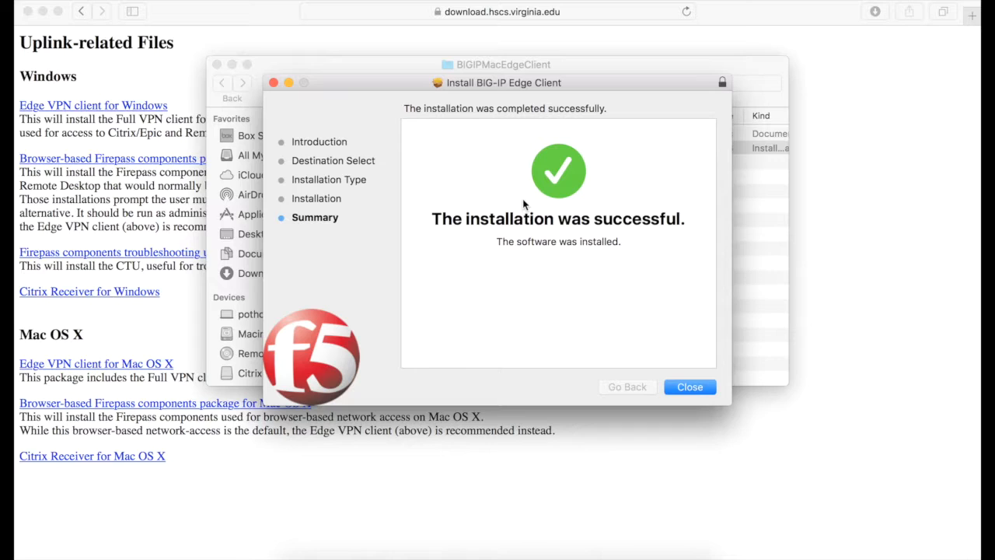
click(689, 387)
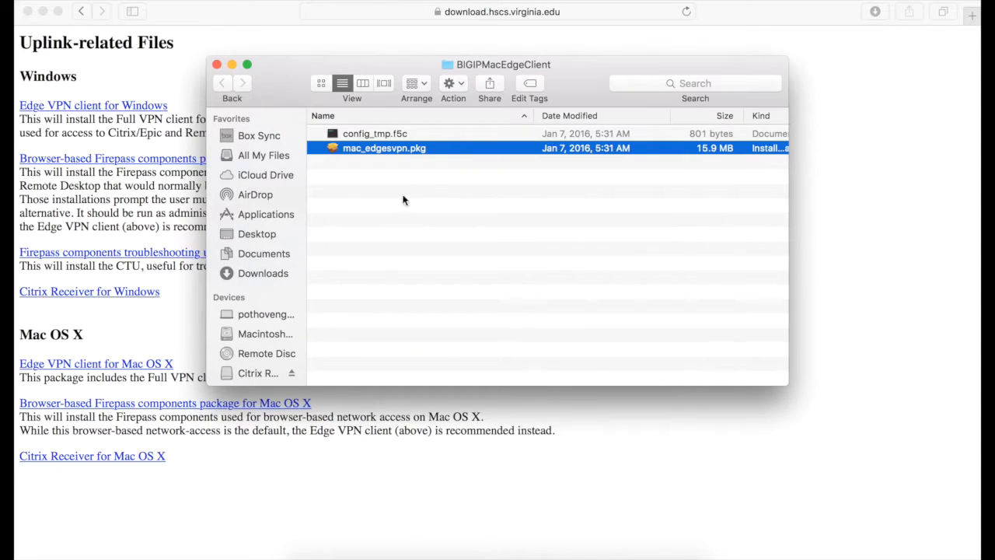
Close the download folder and launch BIG-IP Edge Client from Applications
click(217, 65)
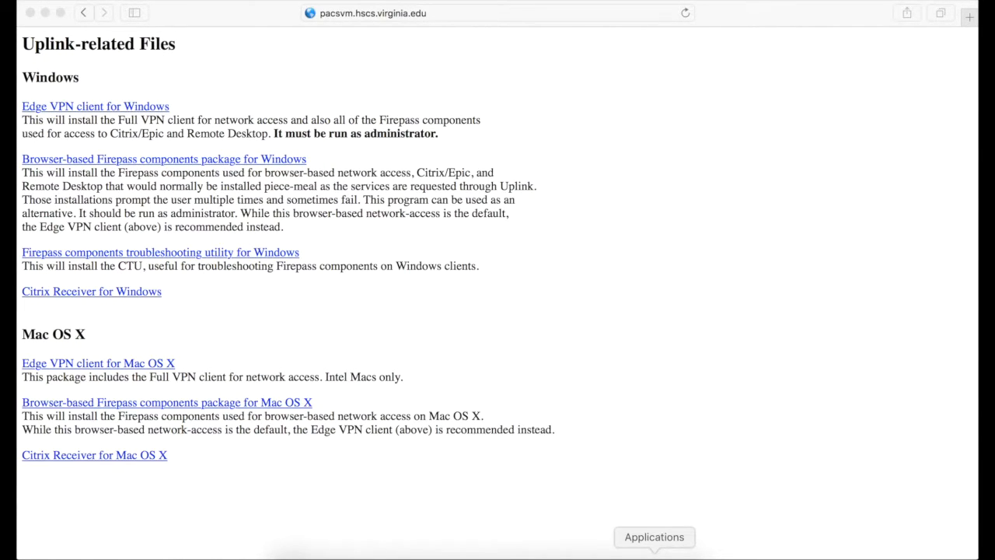
click(653, 536)
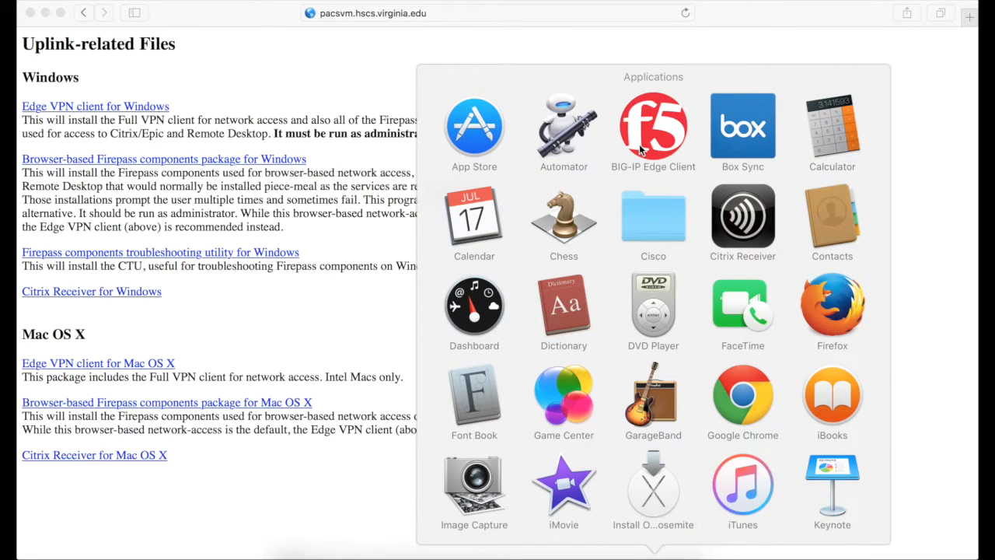
double_click(653, 126)
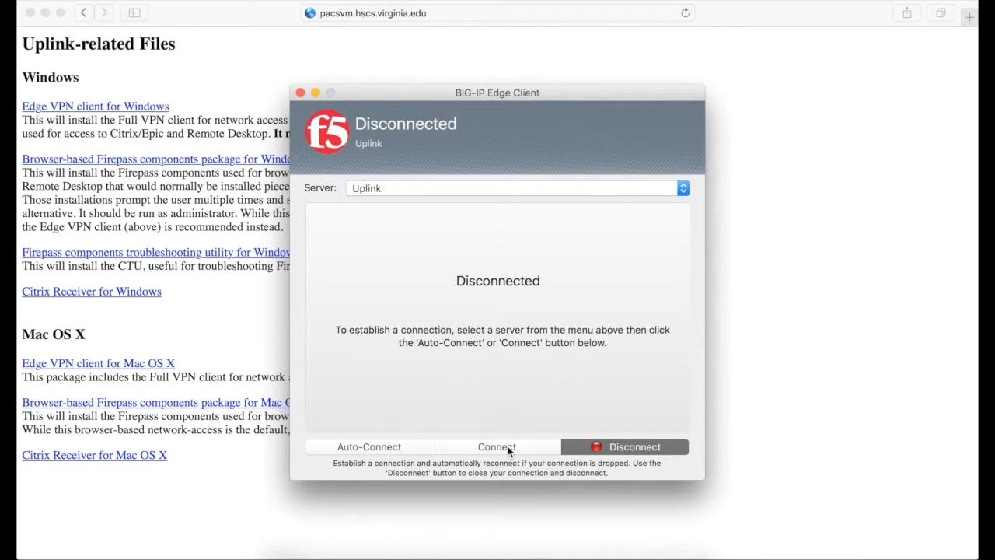
Connect to Uplink and submit the UVA Health System logon with your password
click(496, 447)
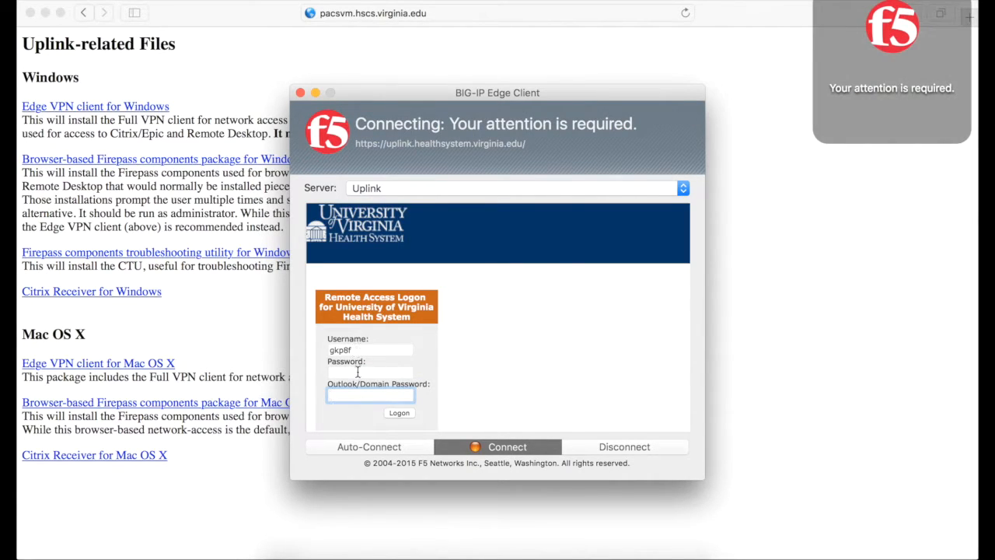
click(370, 372)
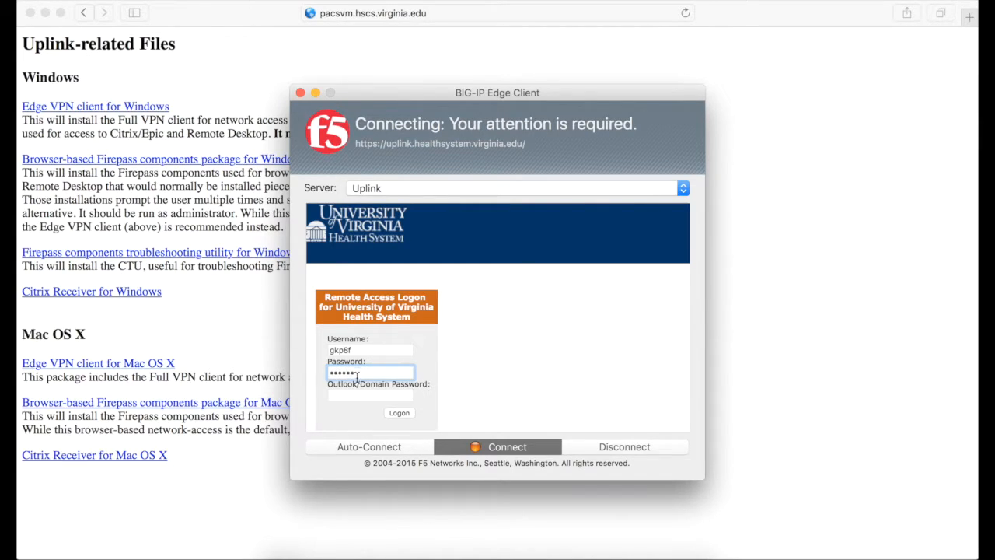
text(•••••)
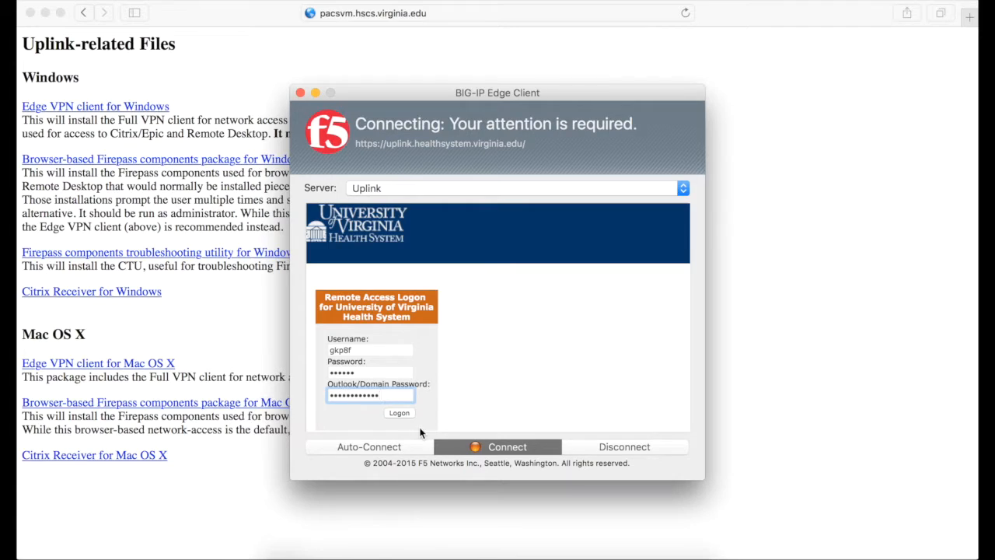
click(399, 413)
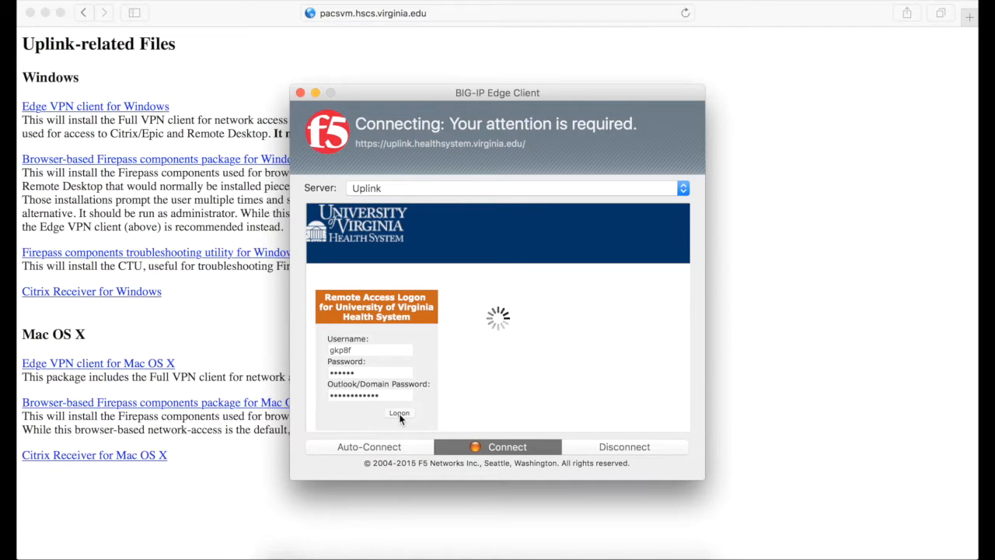
Finish the logon so the Uplink VPN reports Connected
click(399, 413)
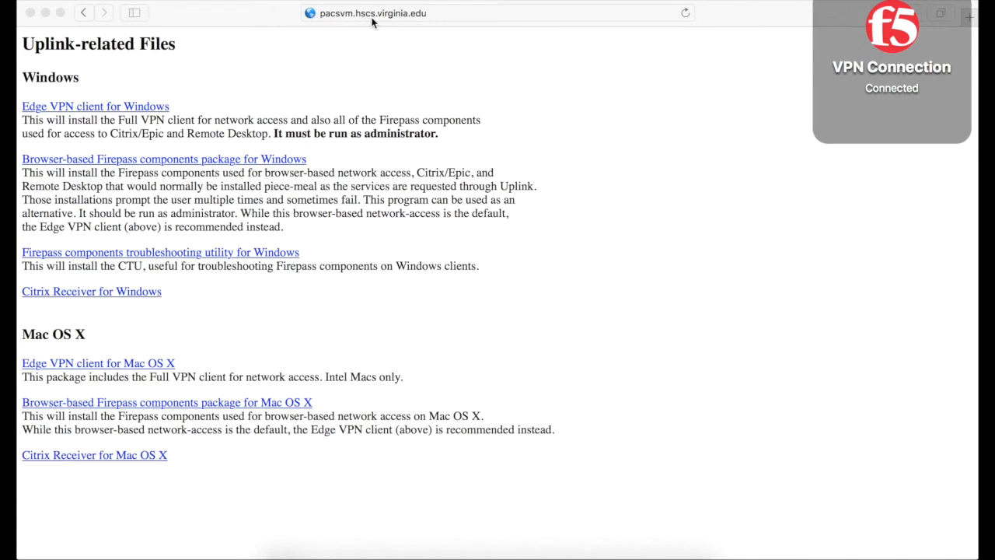
Load pacsvm.hscs.virginia.edu in Safari to reach the Vue Motion login
click(498, 12)
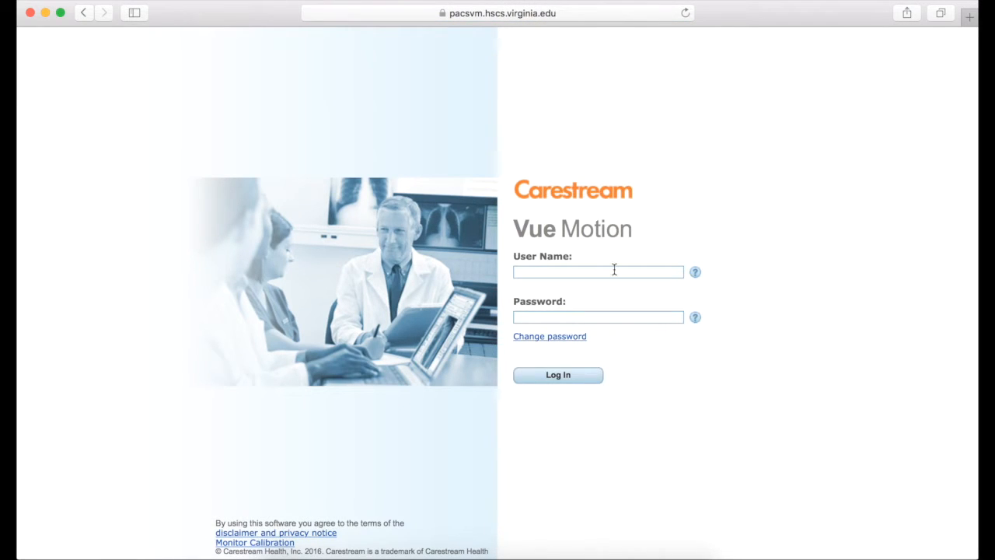
mouse_move(720, 364)
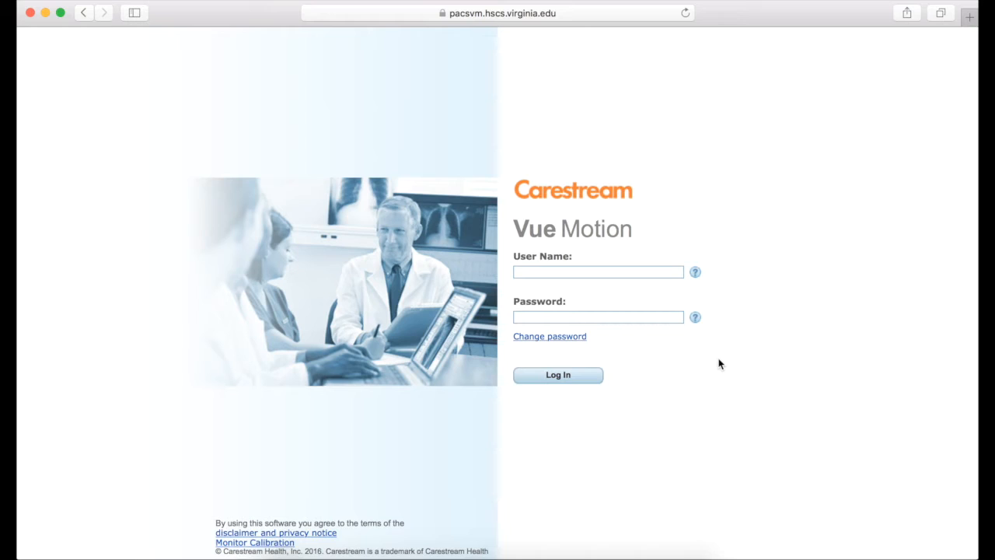